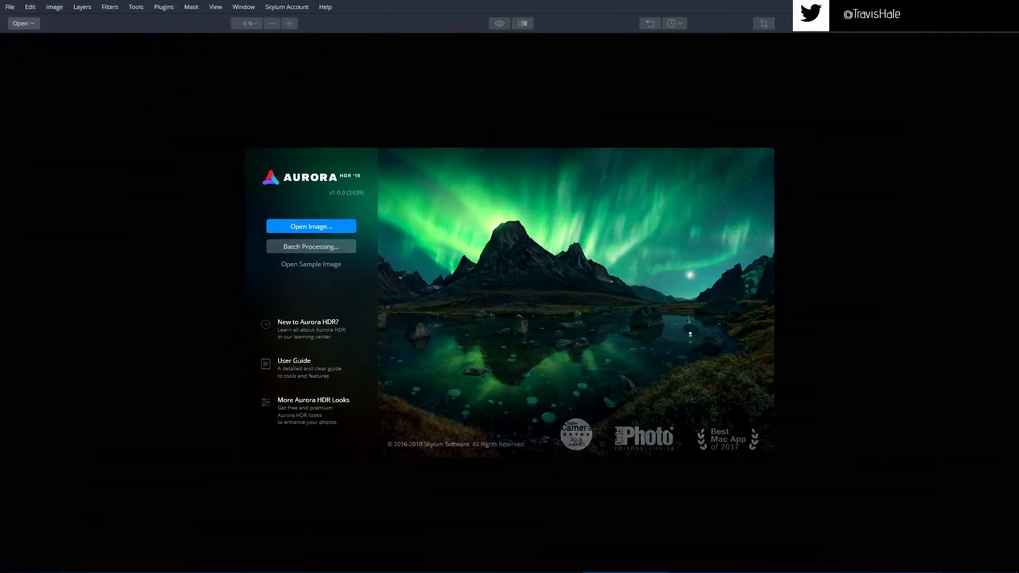
mouse_move(819, 264)
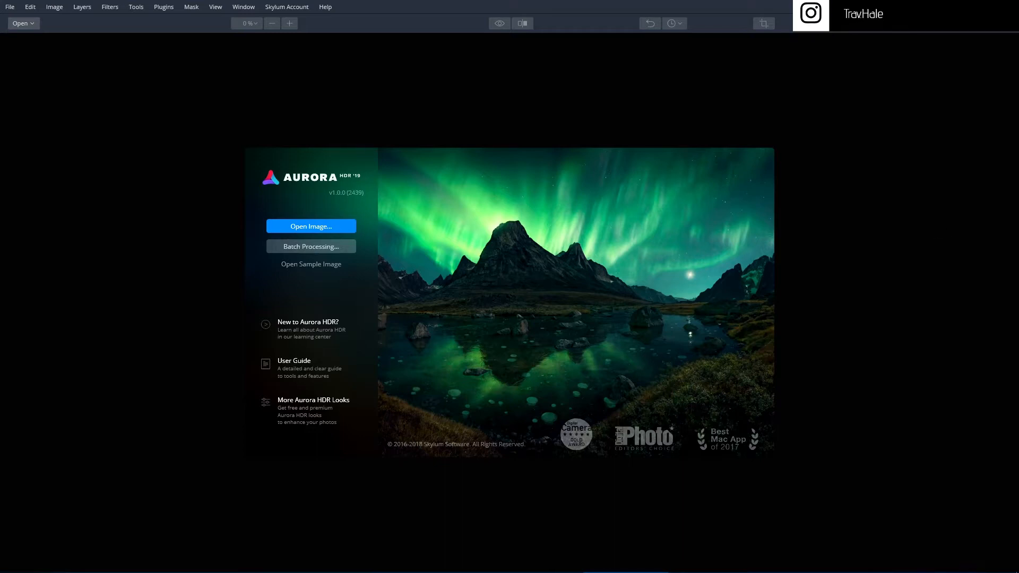
mouse_move(784, 339)
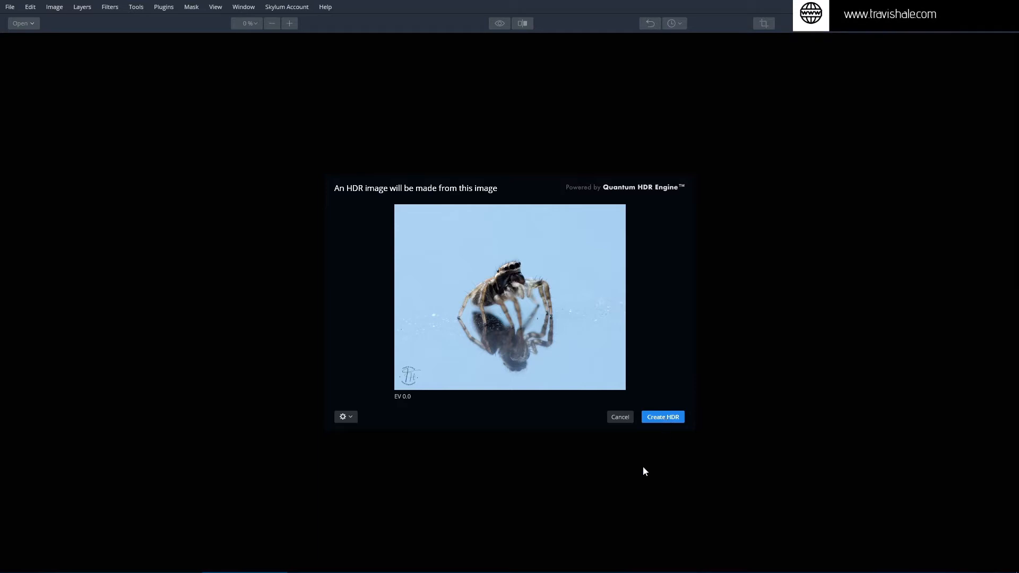
mouse_move(506, 376)
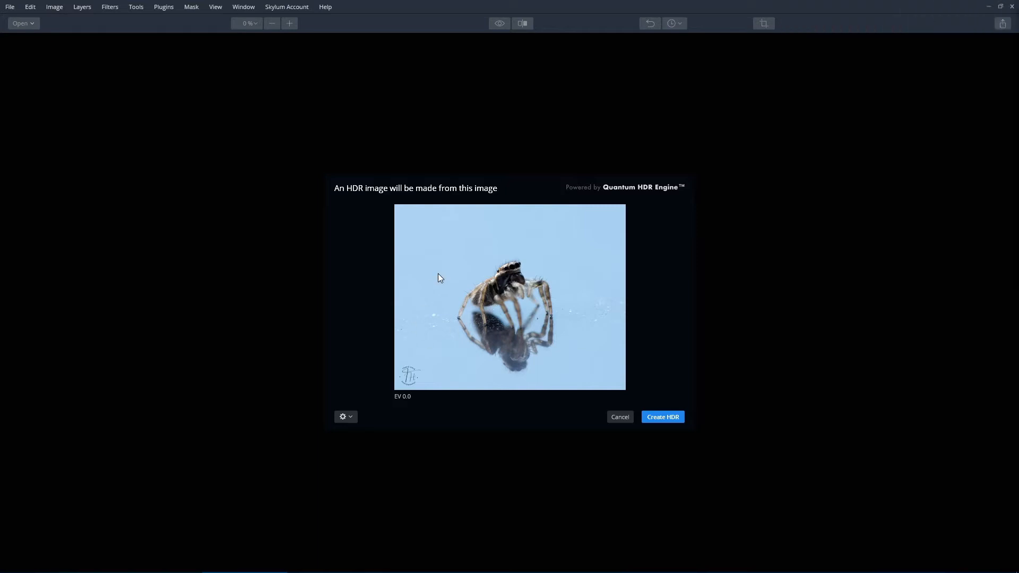
mouse_move(596, 371)
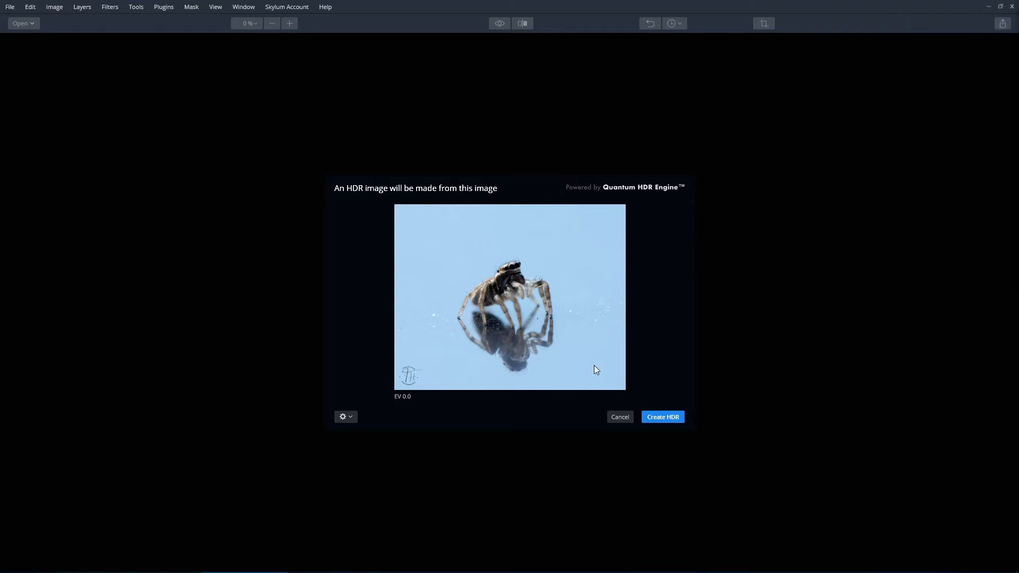
Step: Create an HDR image from the single spider photo and open it in the editor
click(345, 416)
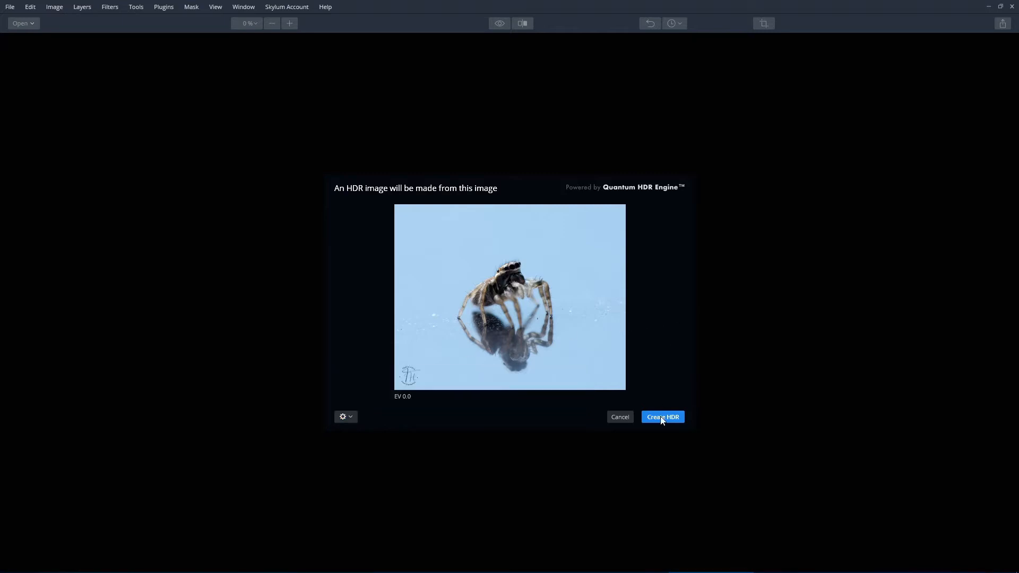
click(662, 417)
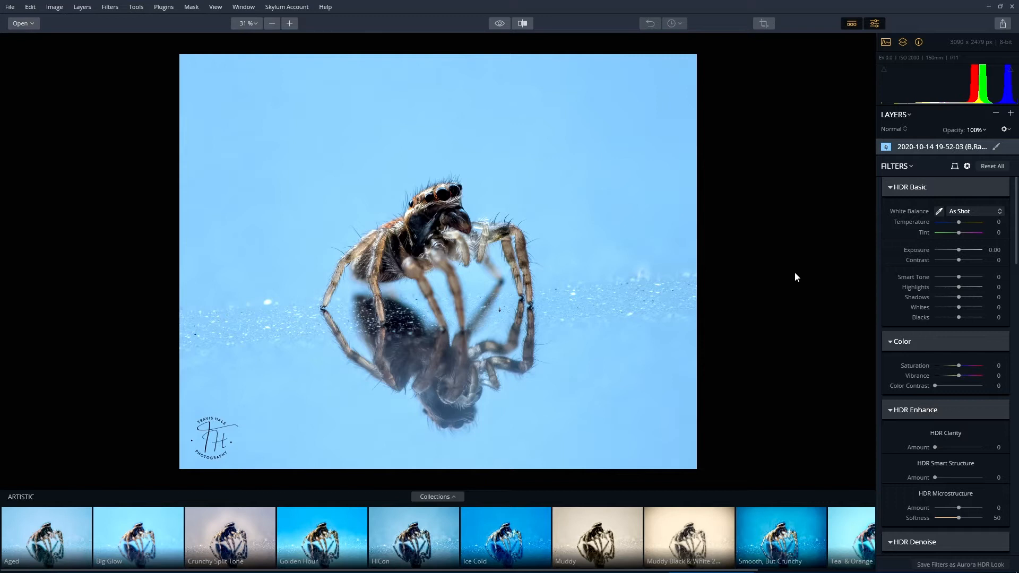
mouse_move(798, 274)
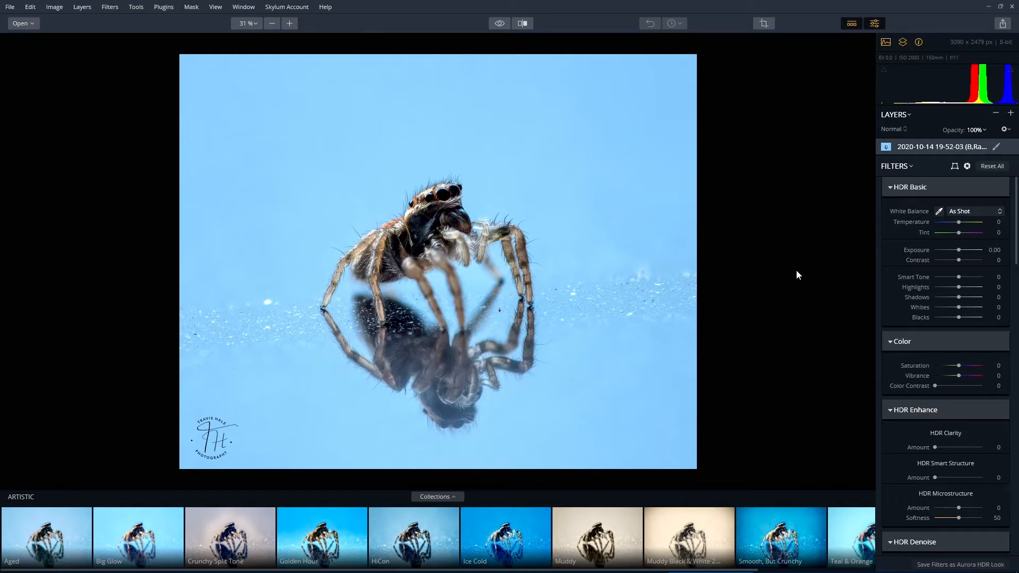
mouse_move(573, 257)
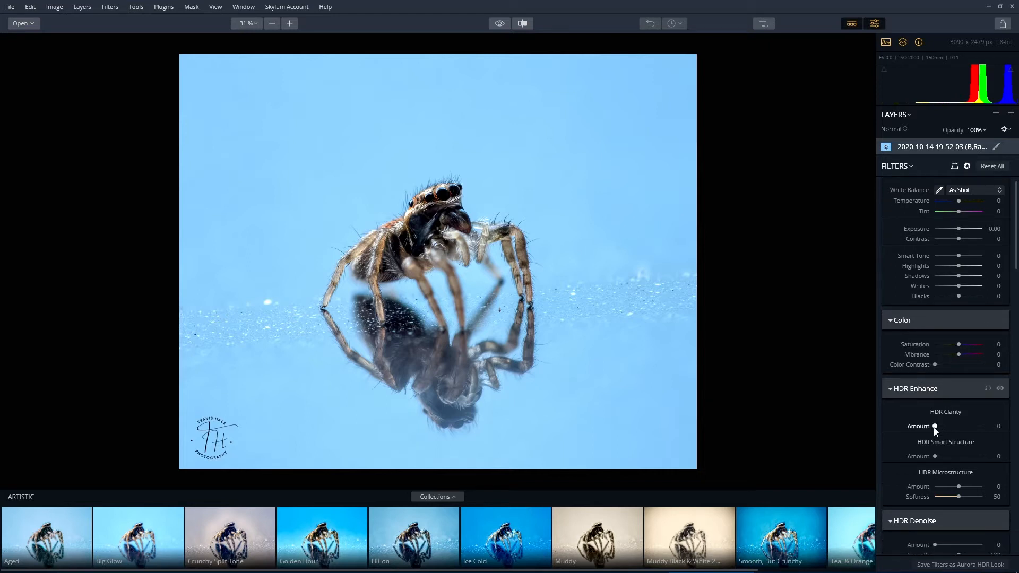
Step: In HDR Enhance, set HDR Clarity Amount to 24 and HDR Microstructure Amount to 7
drag(935, 426, 984, 426)
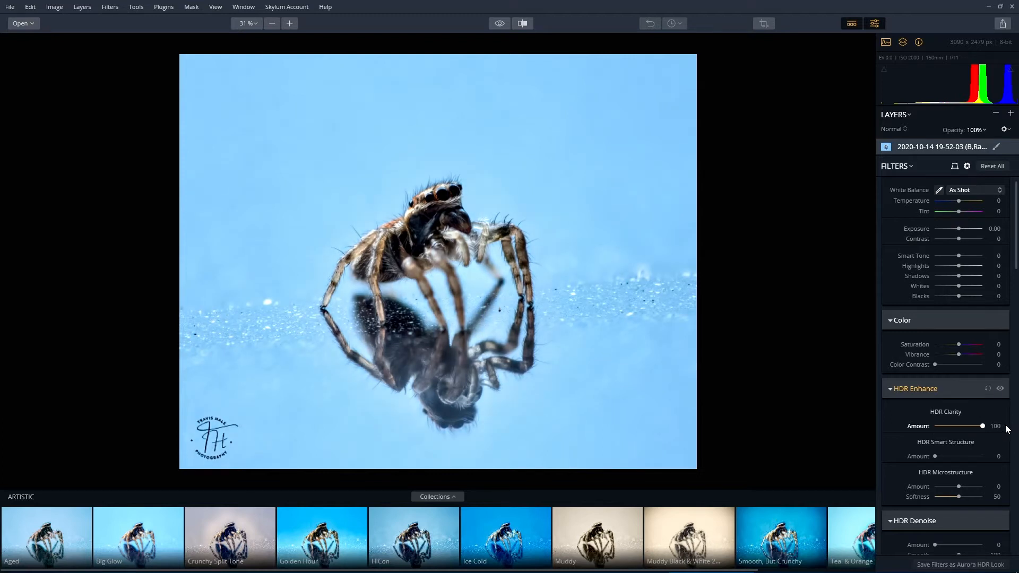
drag(983, 427, 941, 426)
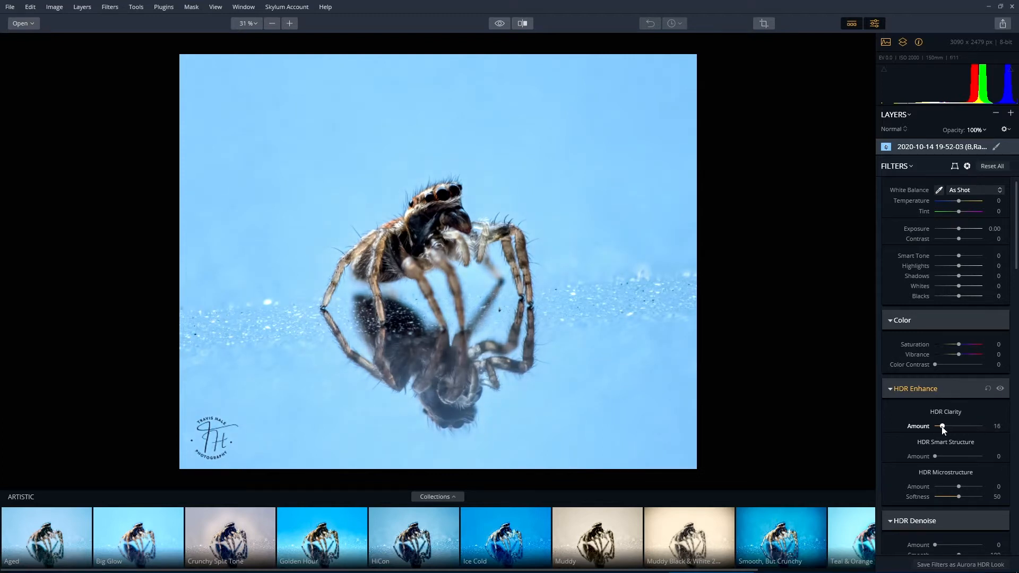
drag(941, 426, 947, 426)
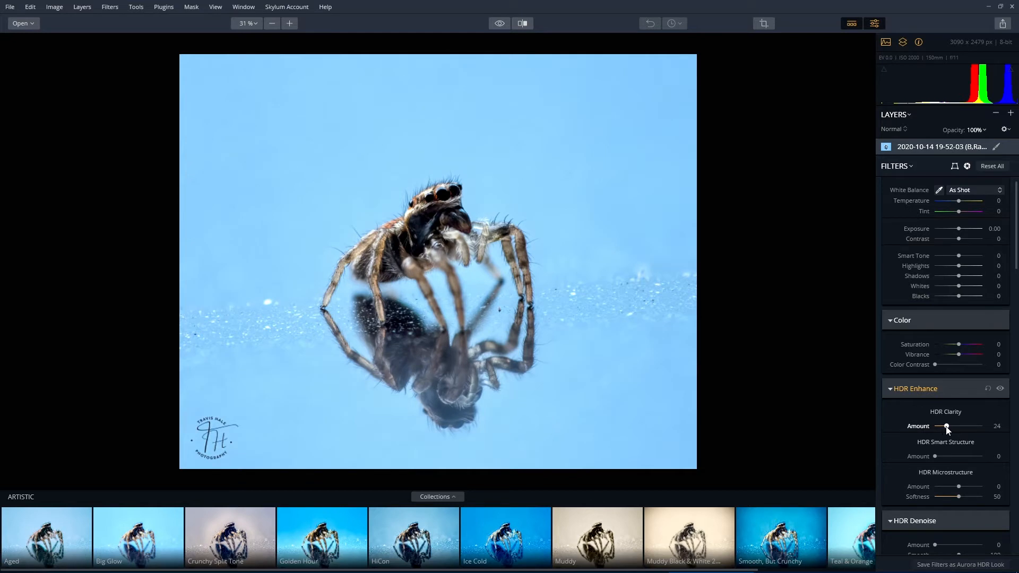
scroll(down, 3)
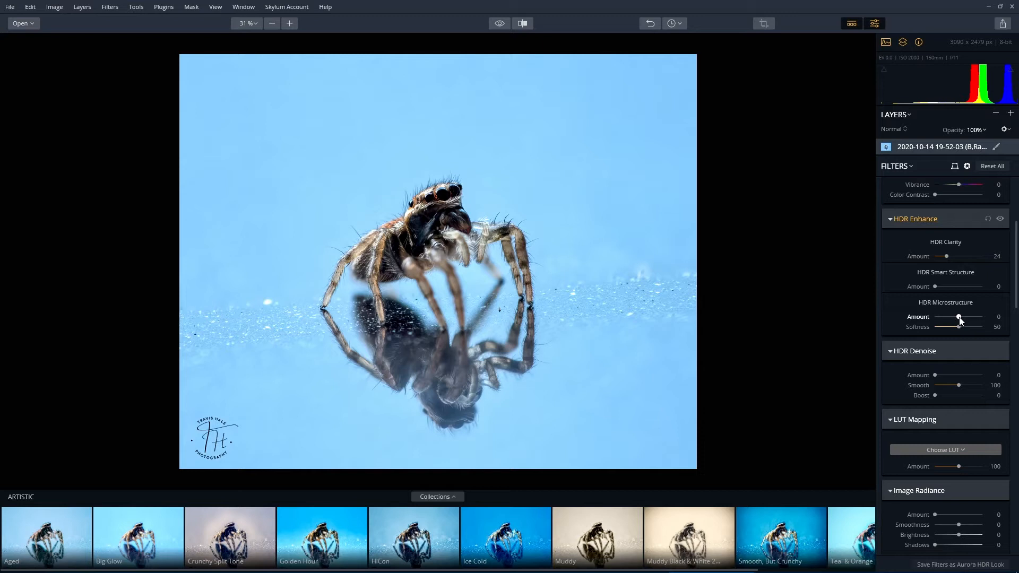
drag(940, 316, 963, 316)
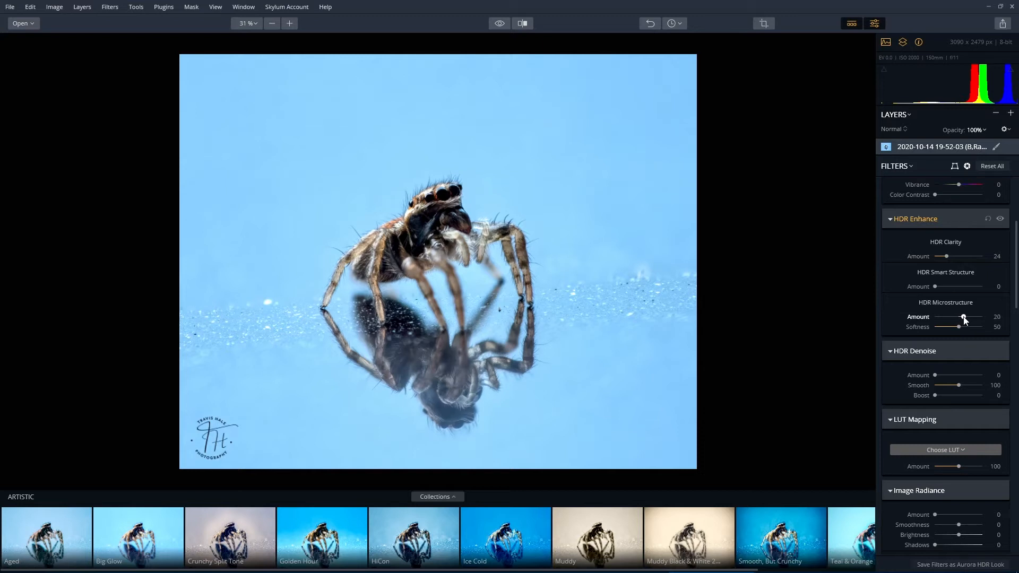
drag(963, 317, 955, 318)
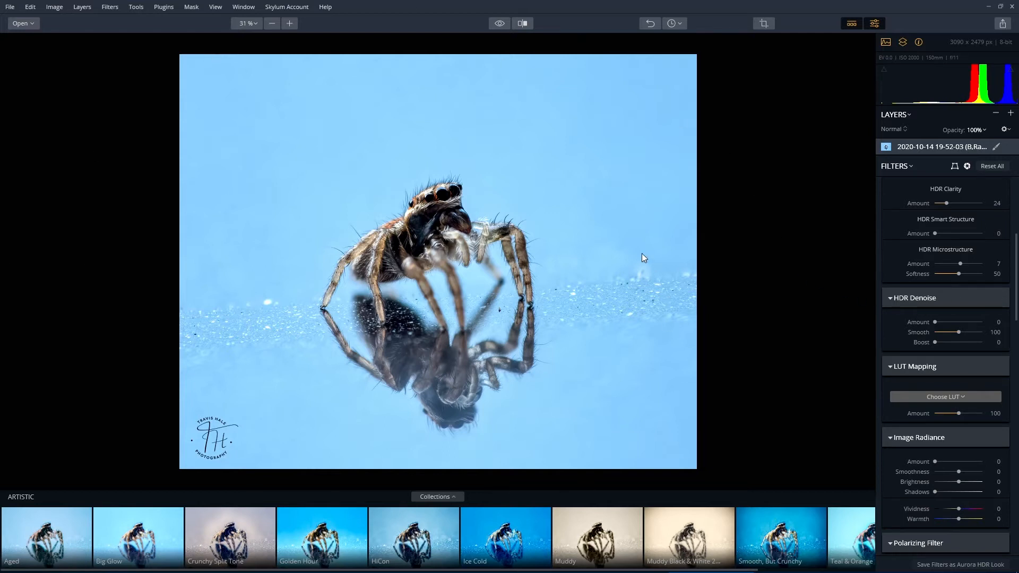
Step: Test Polarizing Filter Amount values, settling at 46 to deepen the blue background
scroll(down, 3)
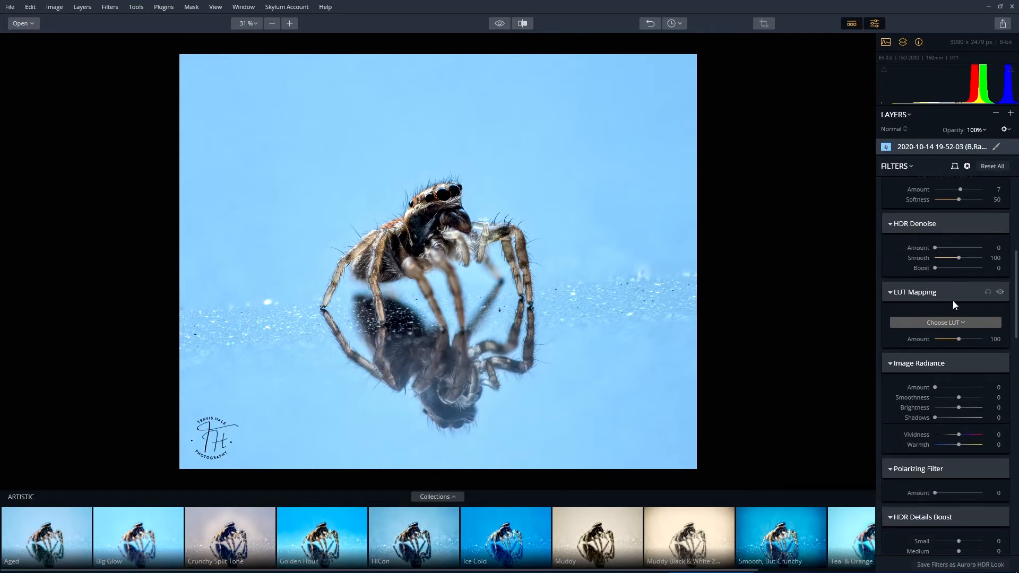
scroll(down, 3)
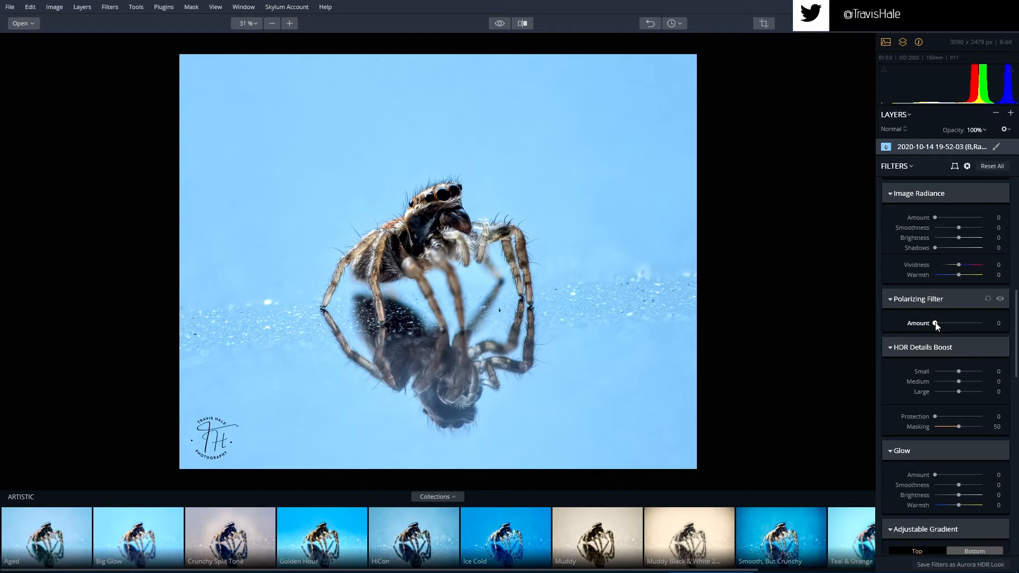
drag(936, 324, 971, 323)
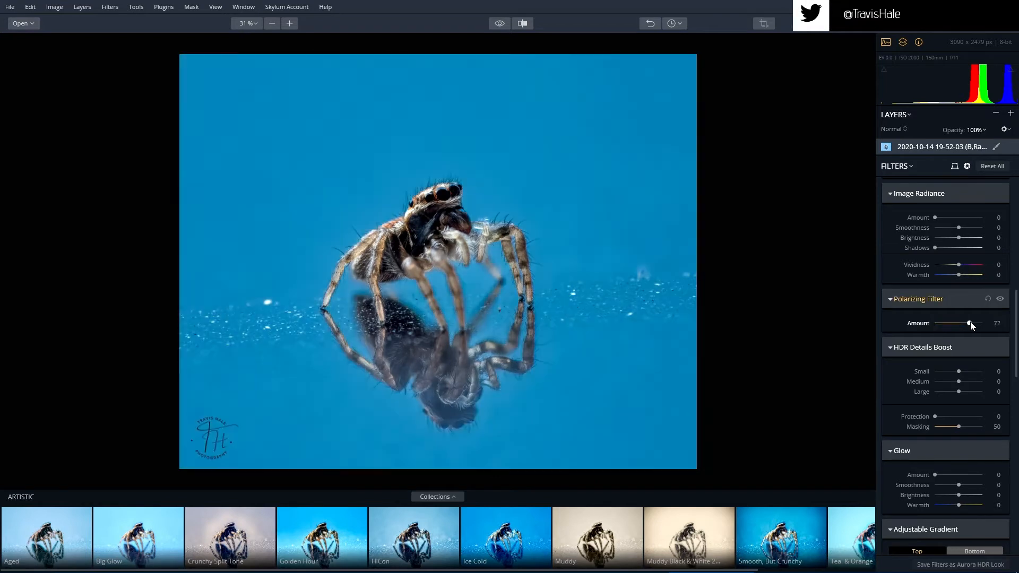
drag(970, 323, 981, 324)
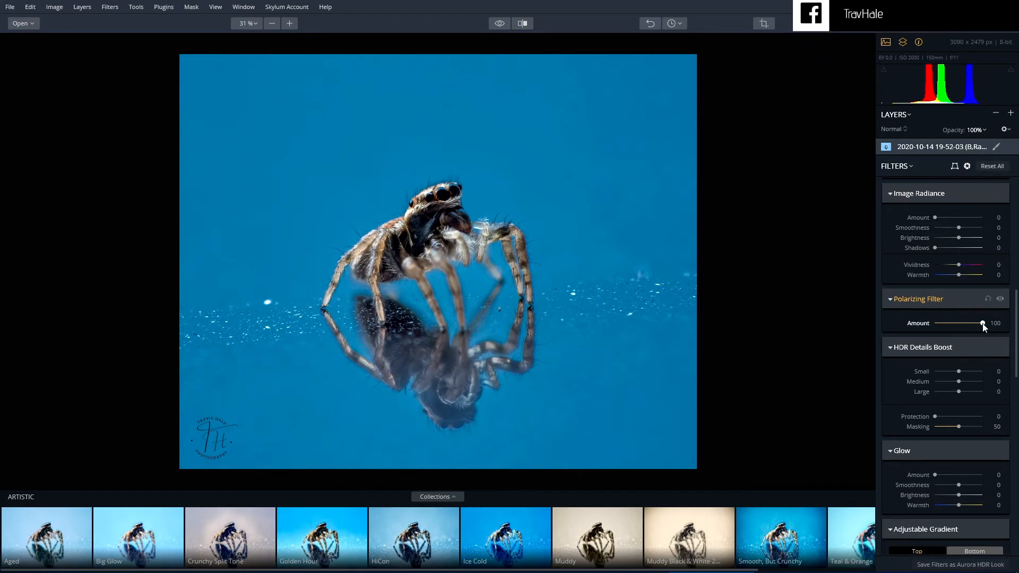
drag(981, 323, 952, 323)
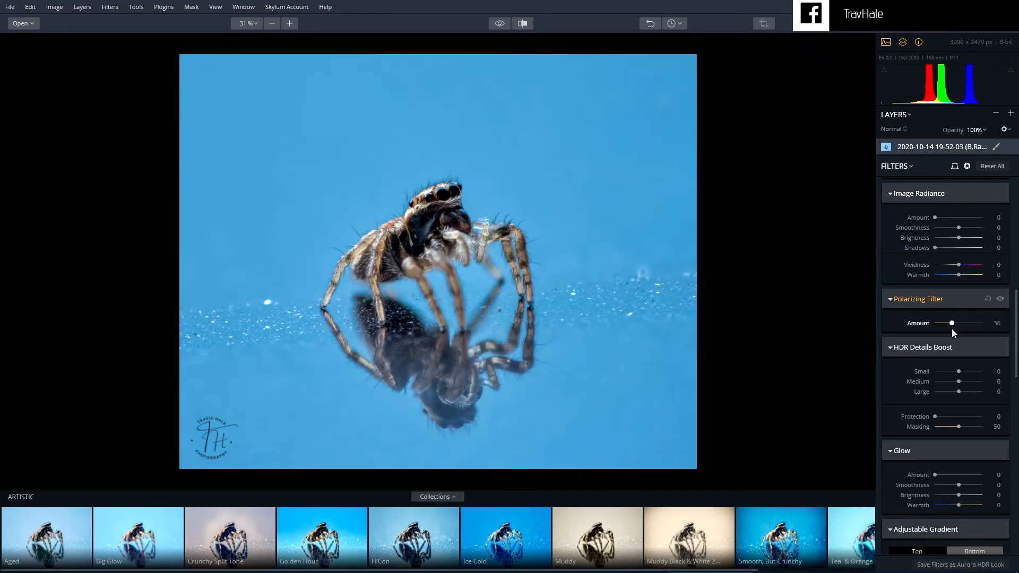
drag(952, 323, 956, 323)
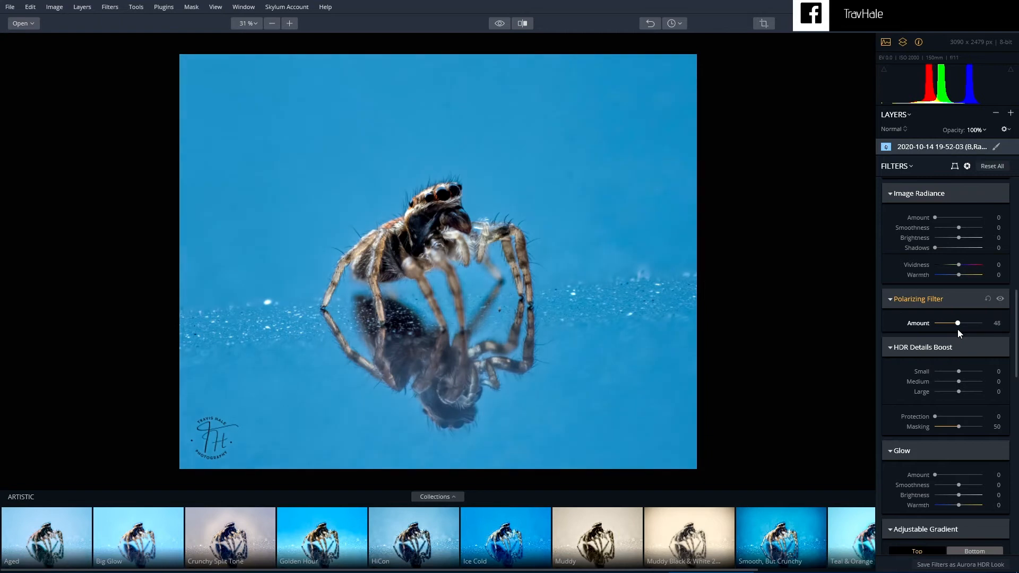
drag(956, 323, 952, 323)
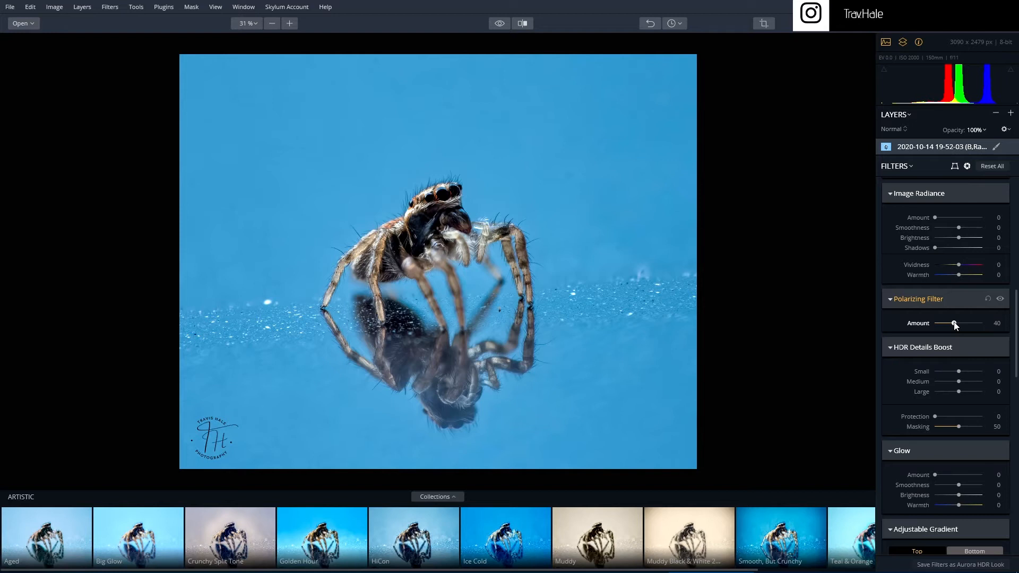
drag(954, 324, 958, 323)
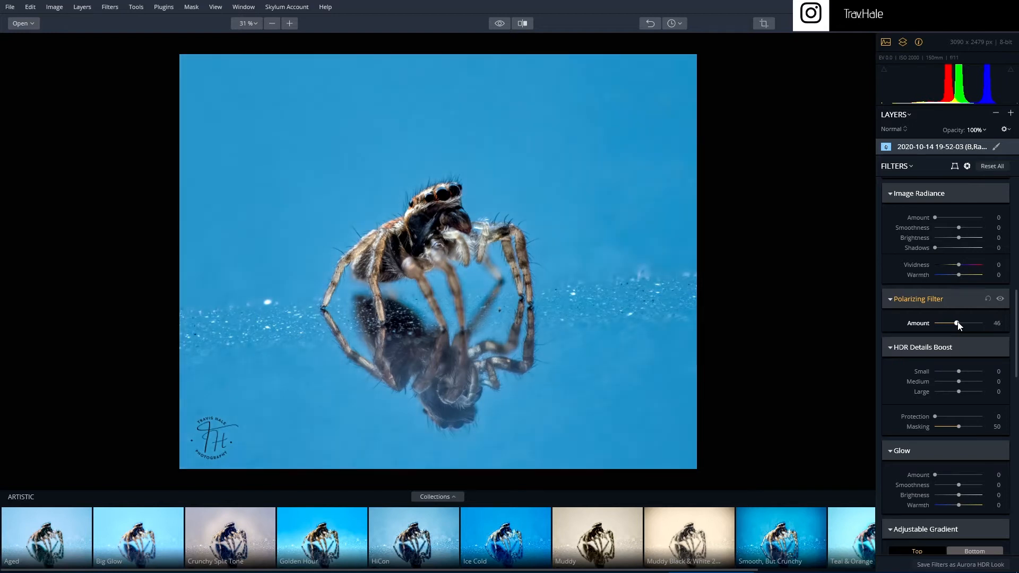
scroll(down, 3)
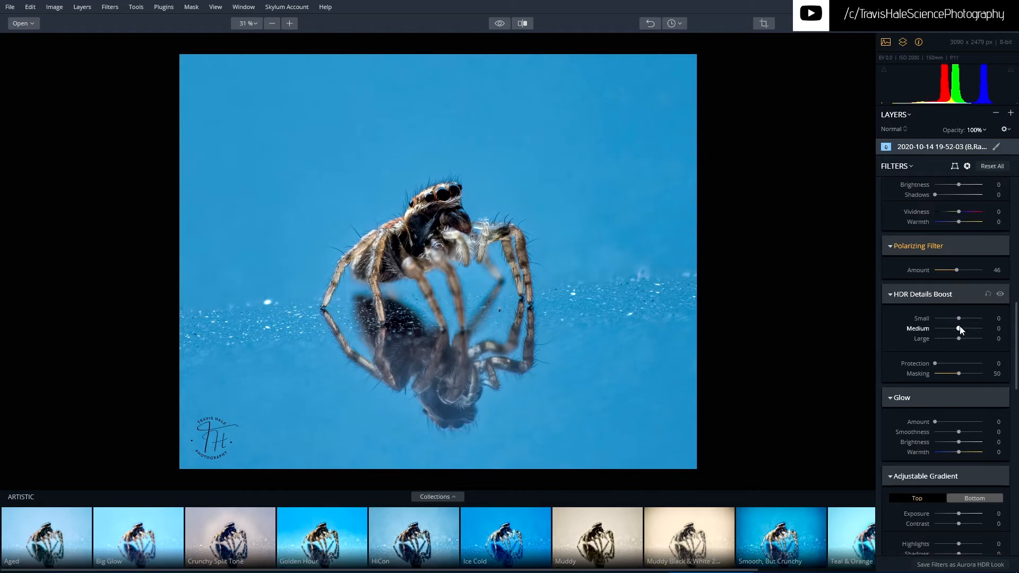
Step: Set HDR Details Boost Medium to 11 and Large to 11
drag(958, 328, 963, 328)
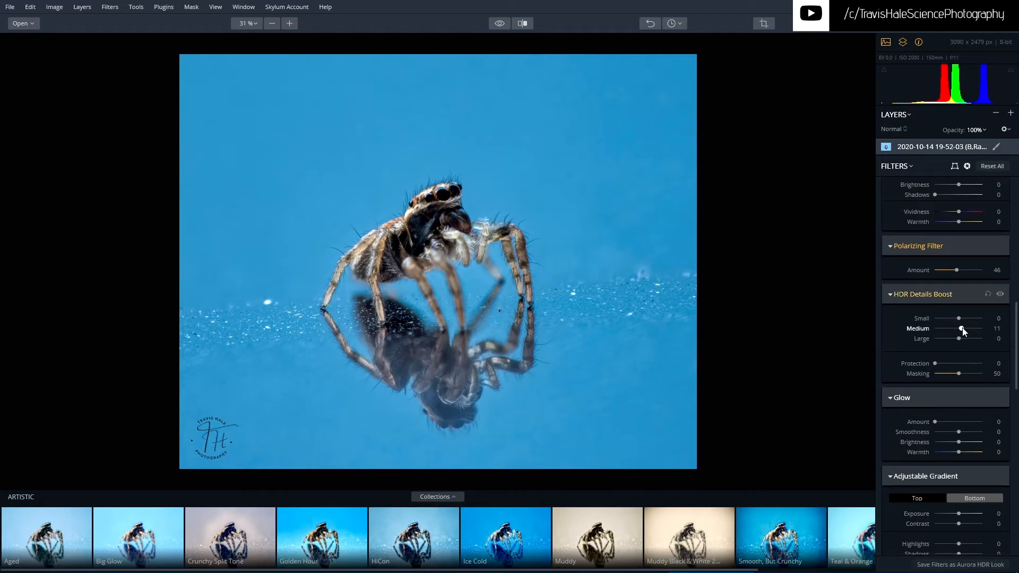
drag(949, 338, 963, 339)
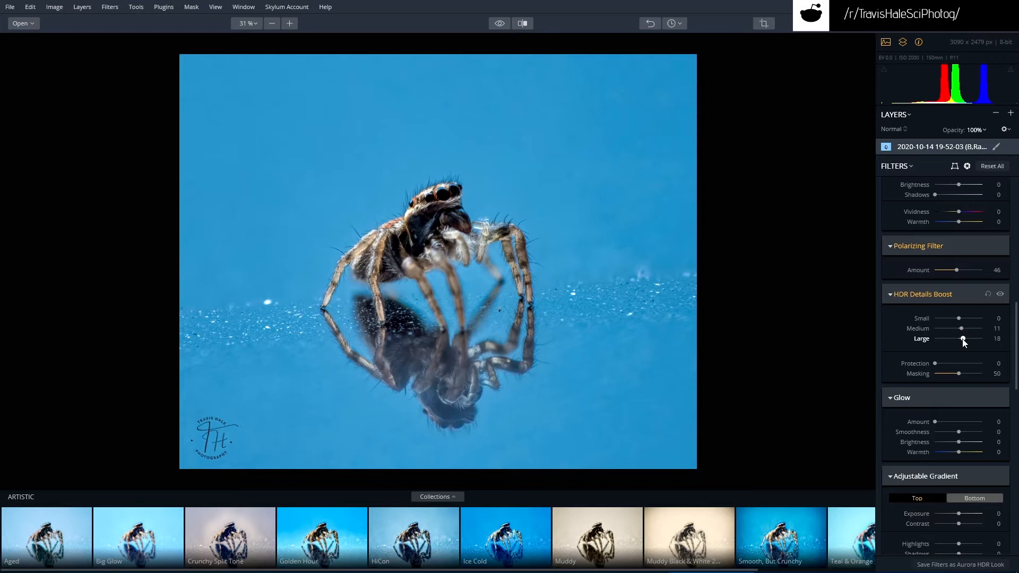
drag(968, 339, 962, 338)
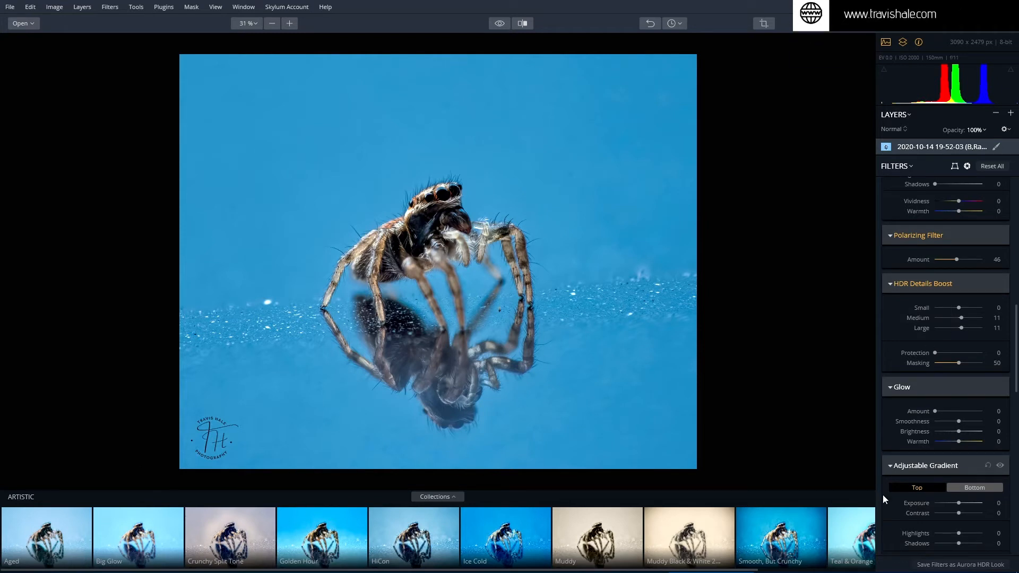
mouse_move(580, 509)
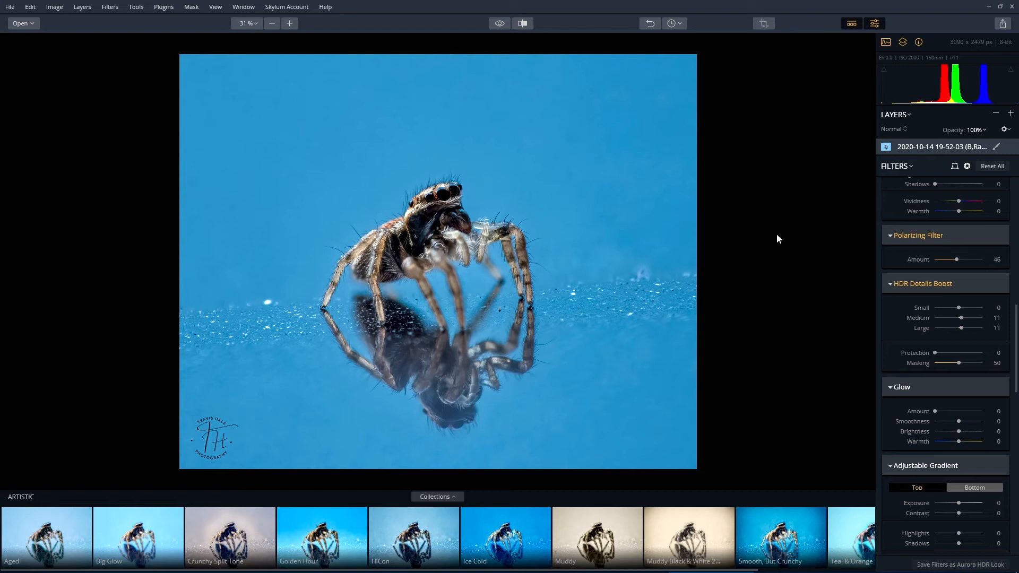
mouse_move(694, 192)
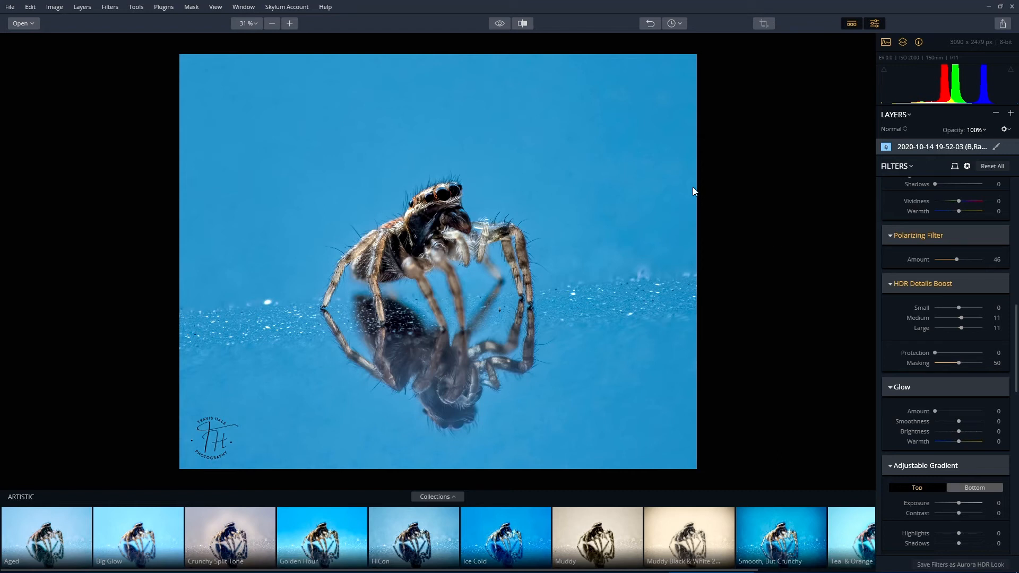
mouse_move(555, 174)
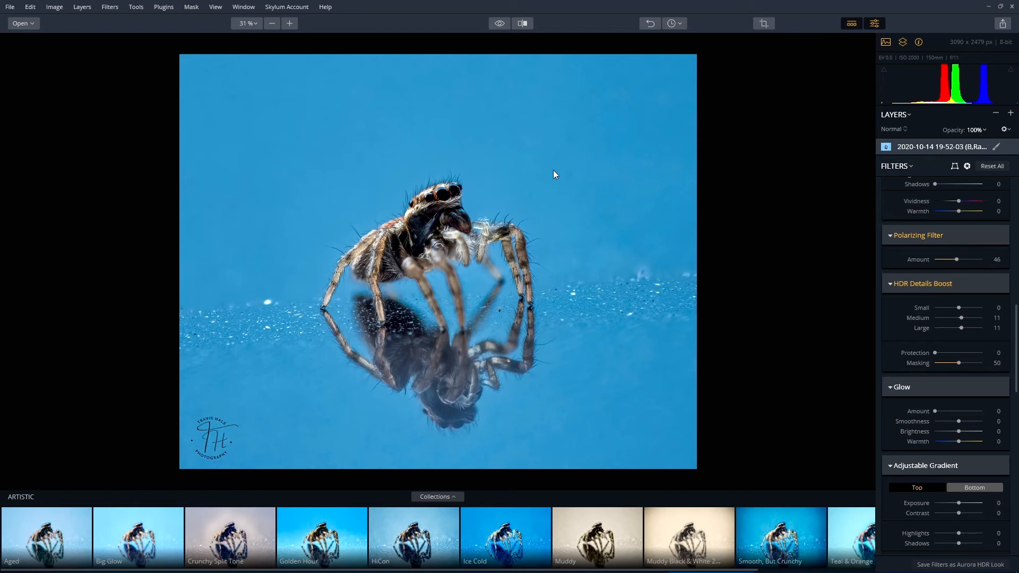
mouse_move(586, 126)
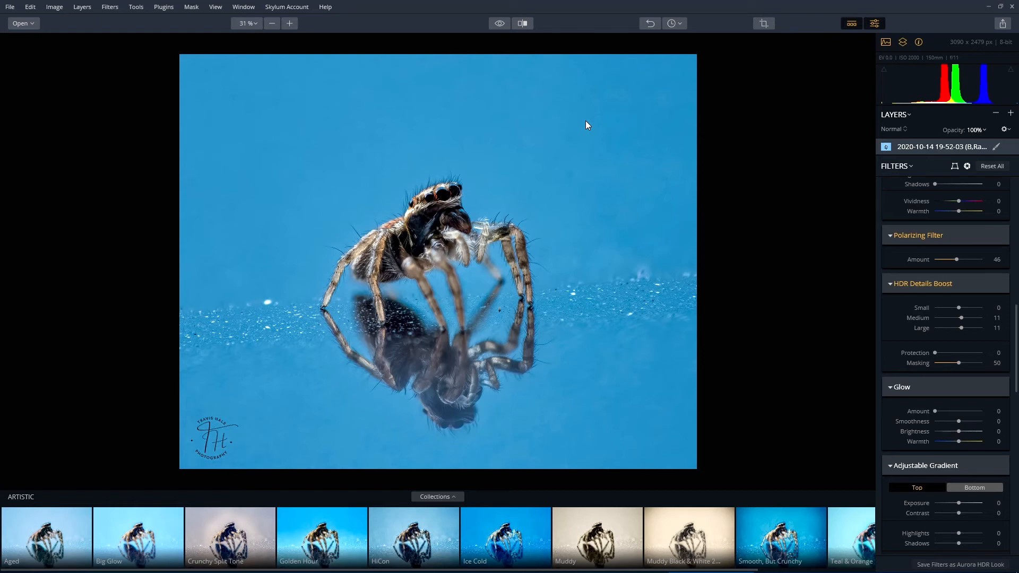
mouse_move(522, 23)
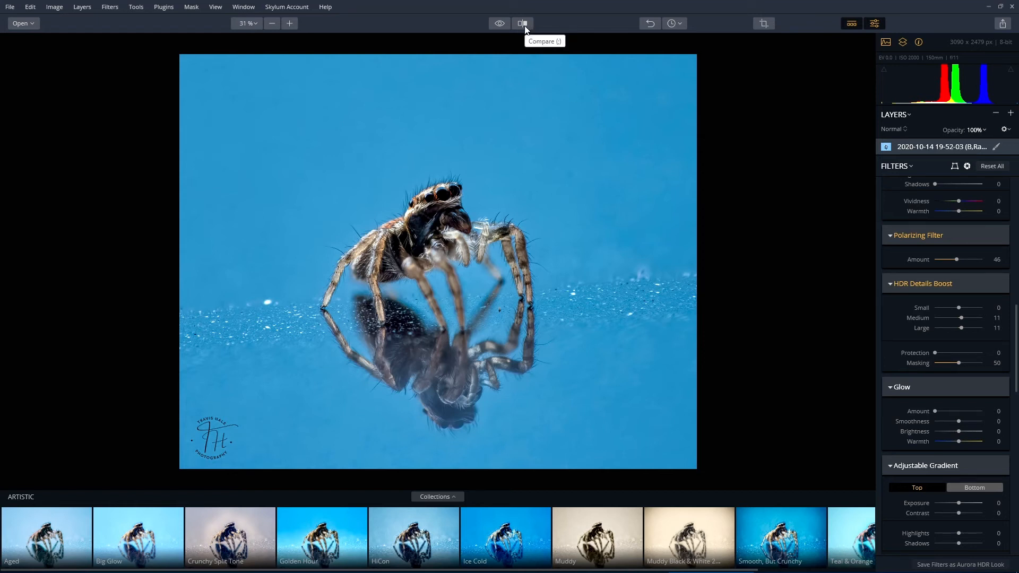
Step: Turn on Compare and sweep the before/after divider across the spider's legs and head
click(522, 23)
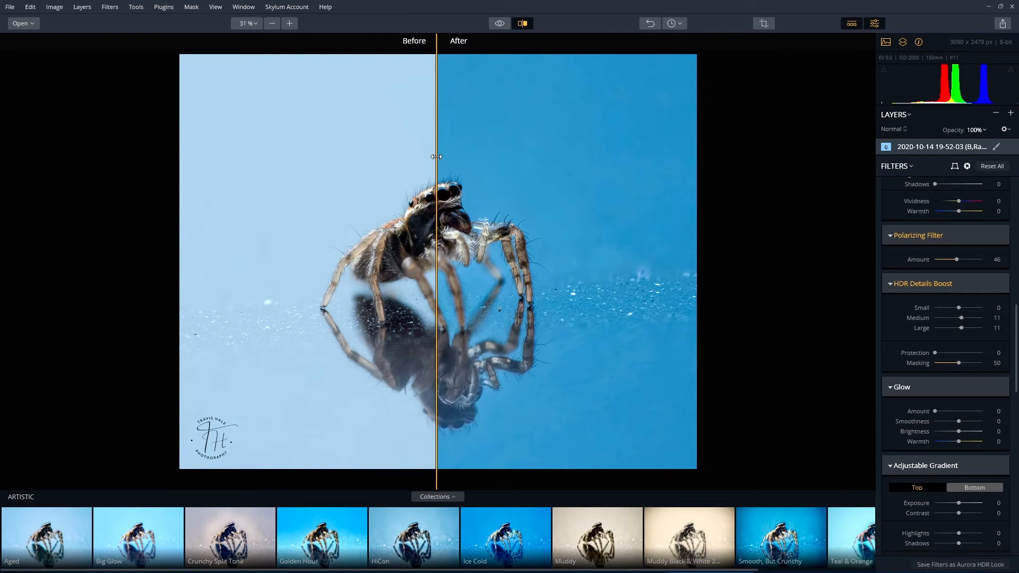
drag(437, 156, 284, 160)
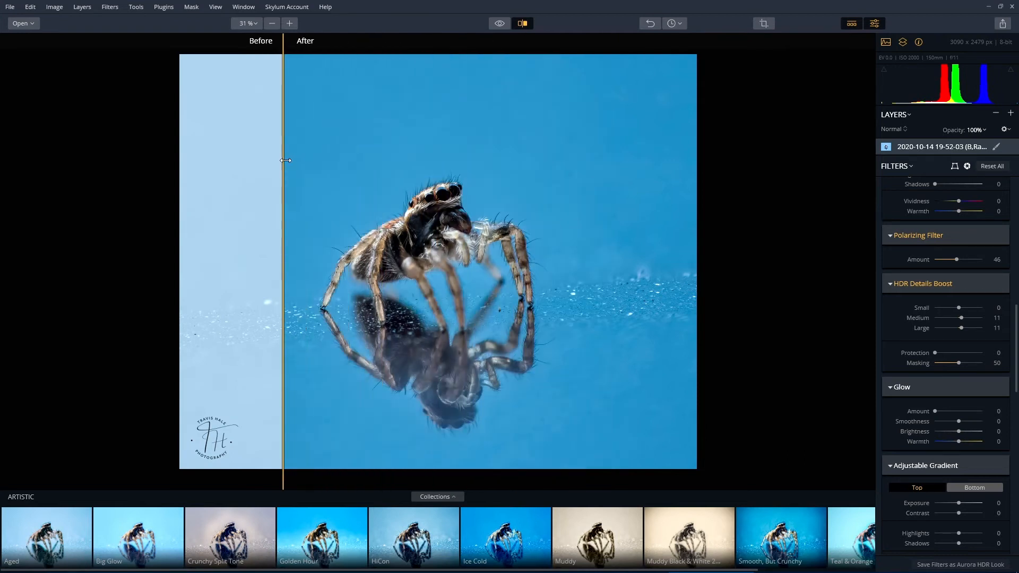
drag(286, 160, 286, 193)
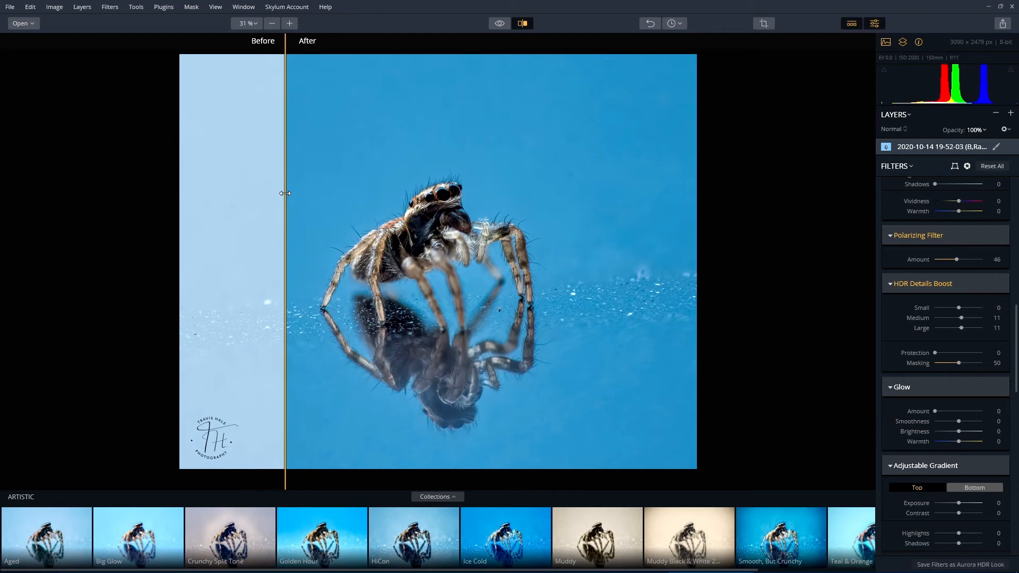
drag(285, 193, 309, 208)
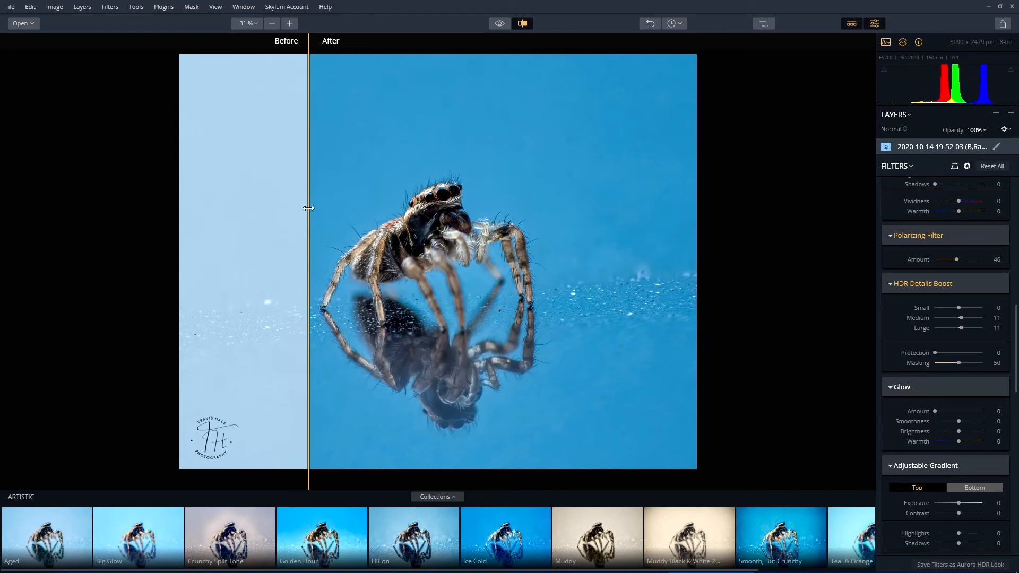
drag(308, 208, 344, 226)
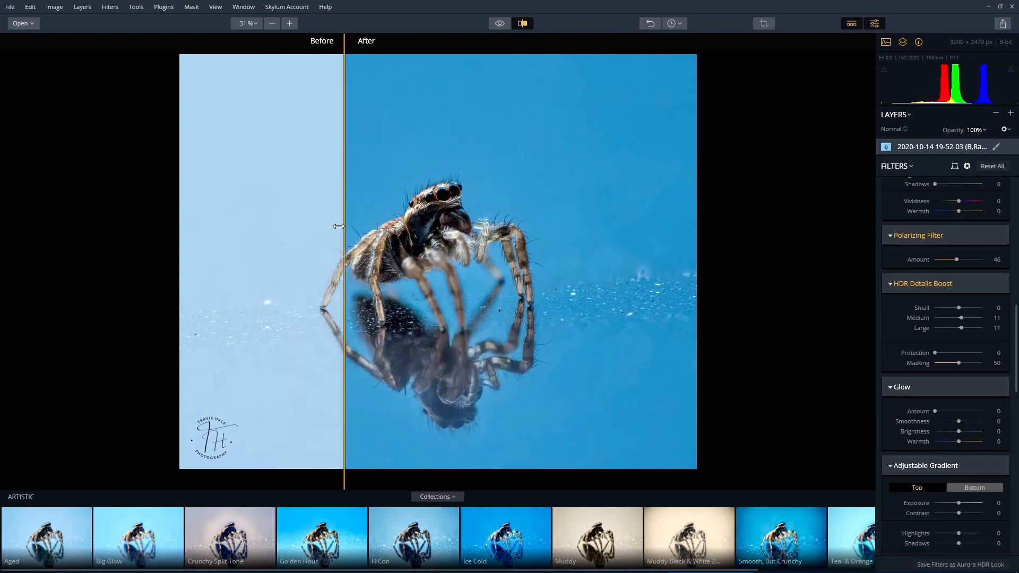
drag(344, 226, 383, 235)
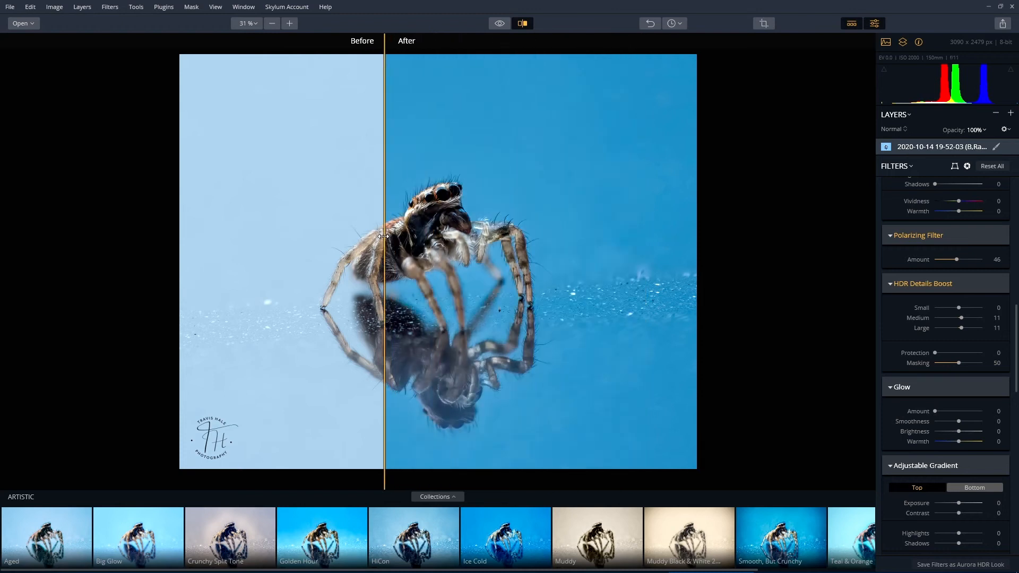
drag(383, 234, 413, 234)
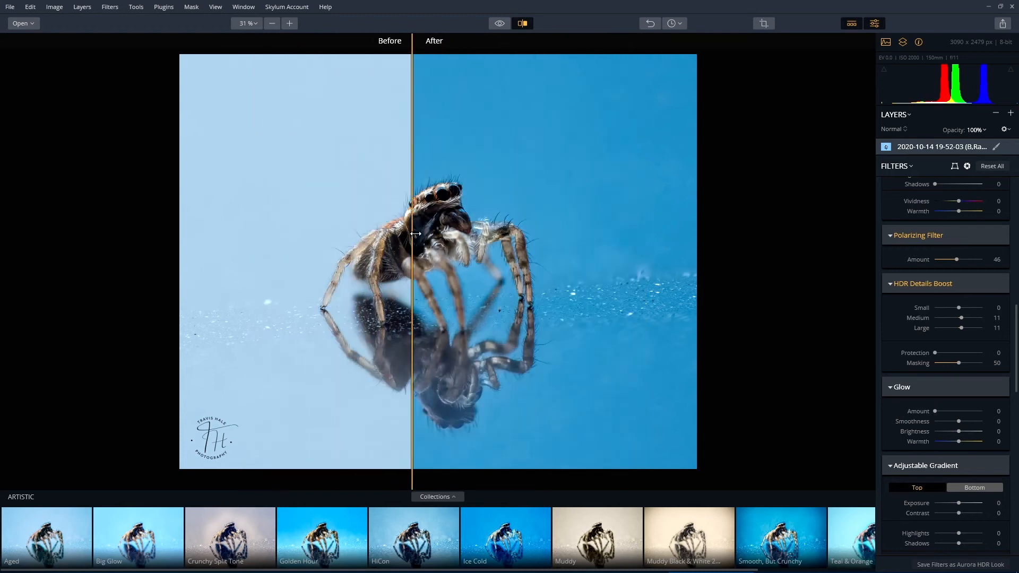
drag(413, 234, 356, 188)
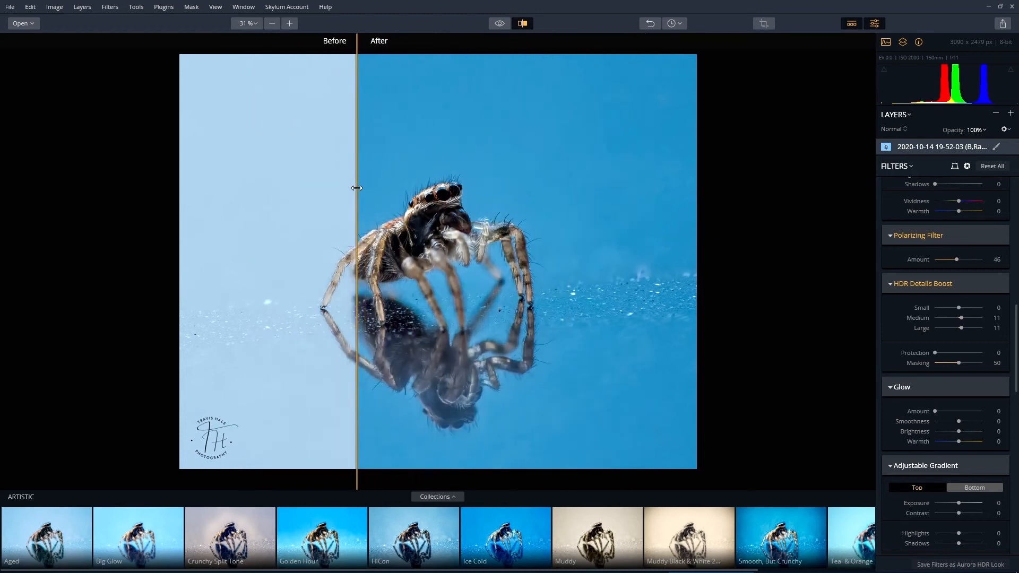
drag(356, 188, 440, 178)
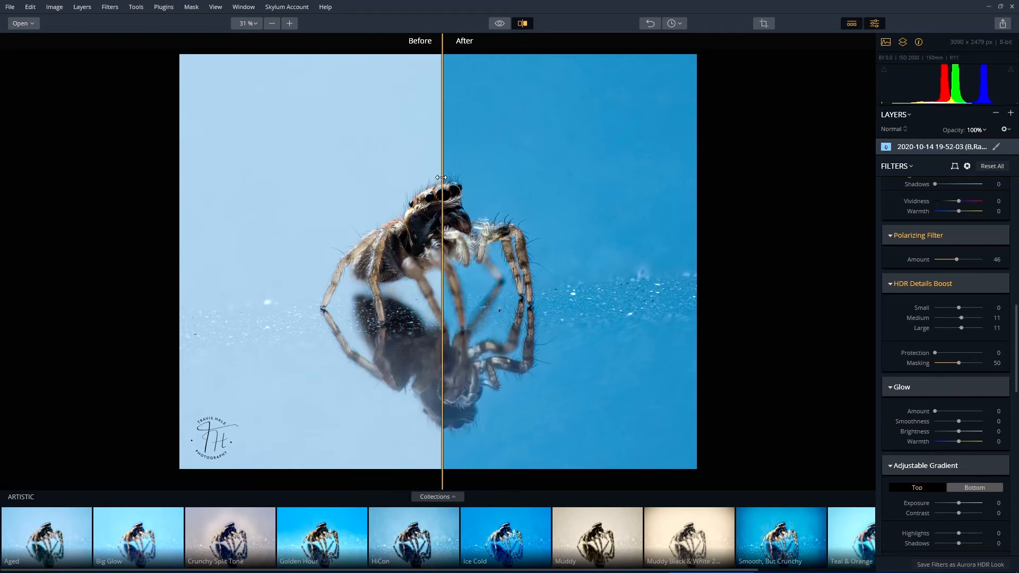
drag(442, 247, 377, 246)
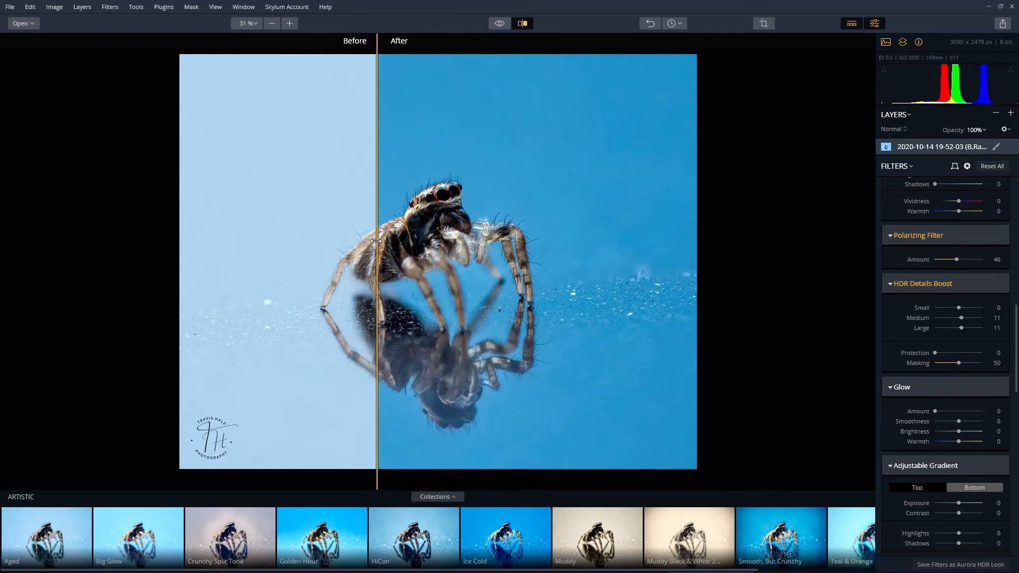
drag(377, 241, 422, 273)
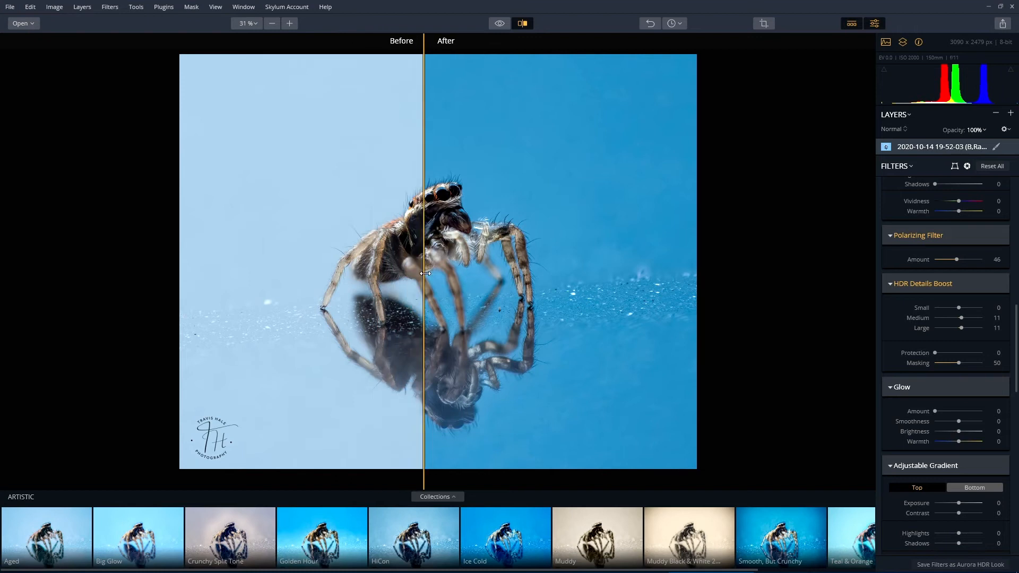
drag(424, 273, 356, 288)
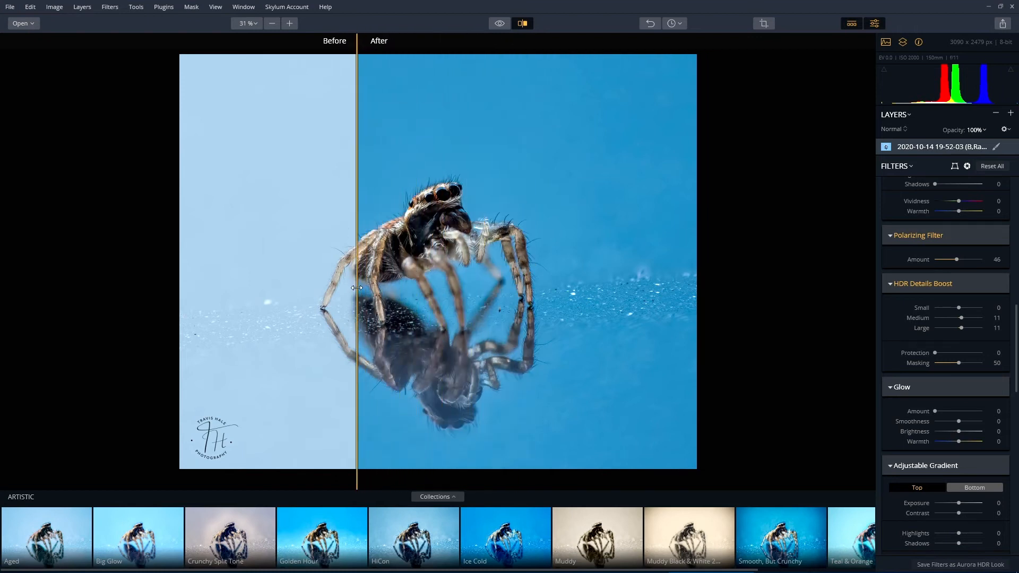
drag(356, 286, 442, 281)
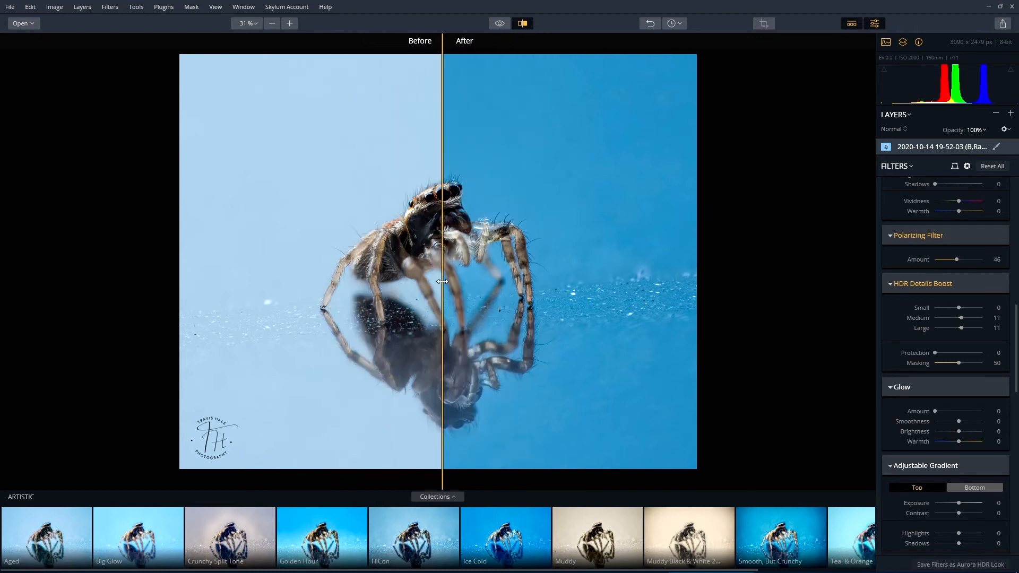
drag(444, 282, 434, 286)
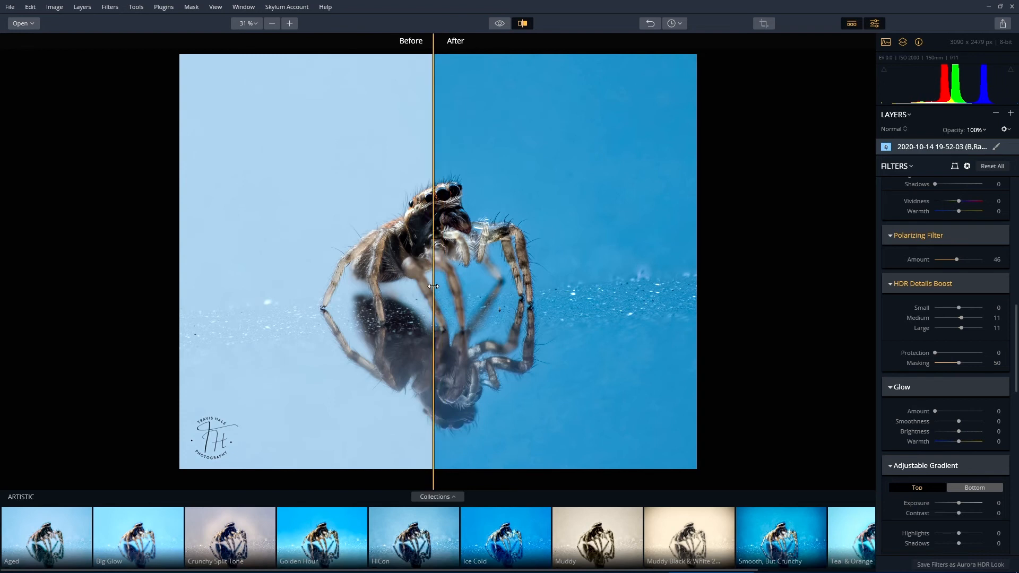
drag(432, 286, 327, 317)
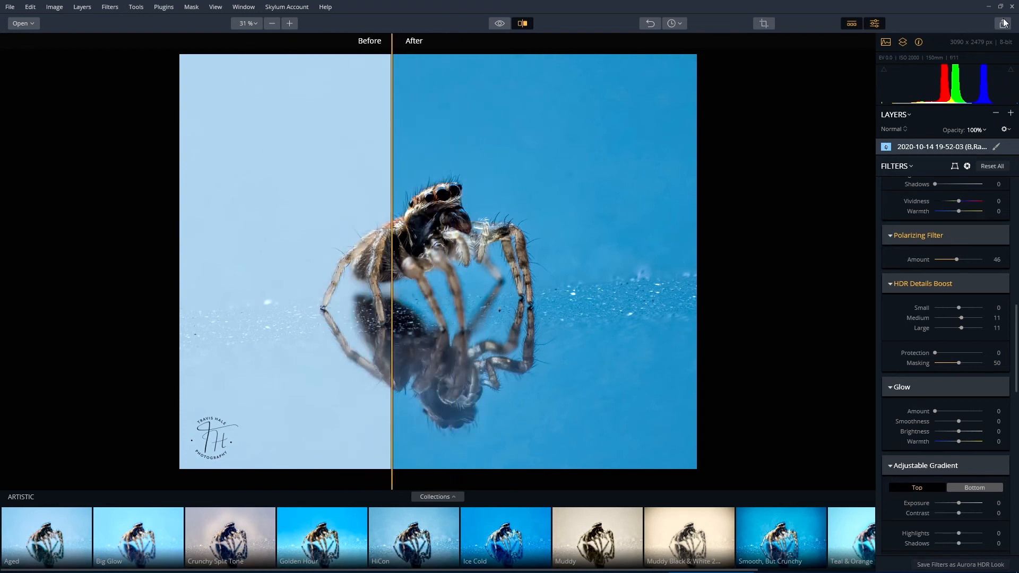
Step: Export to Image with '-hdre' appended to the file name, JPEG at quality 100
click(1001, 24)
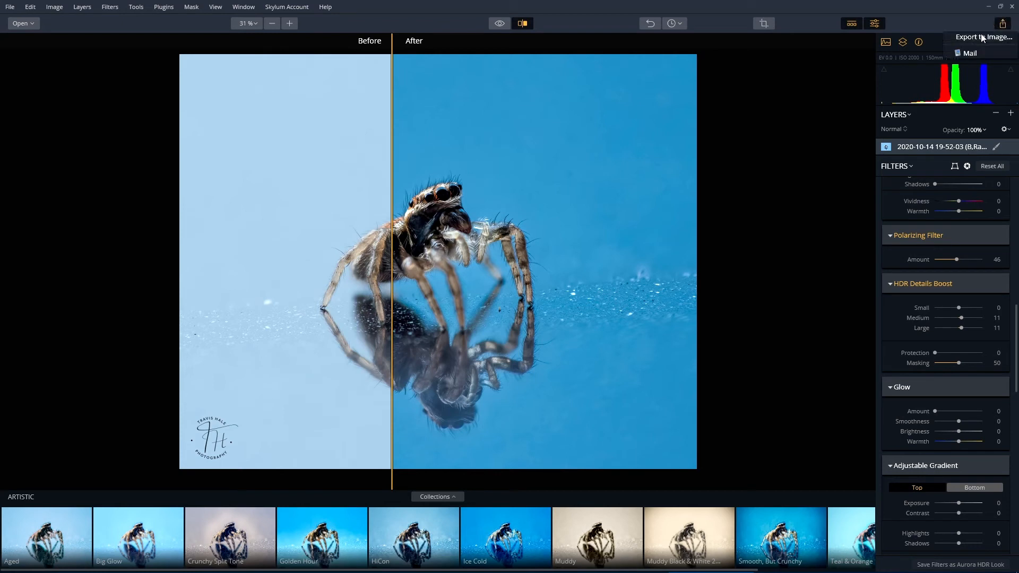
click(983, 37)
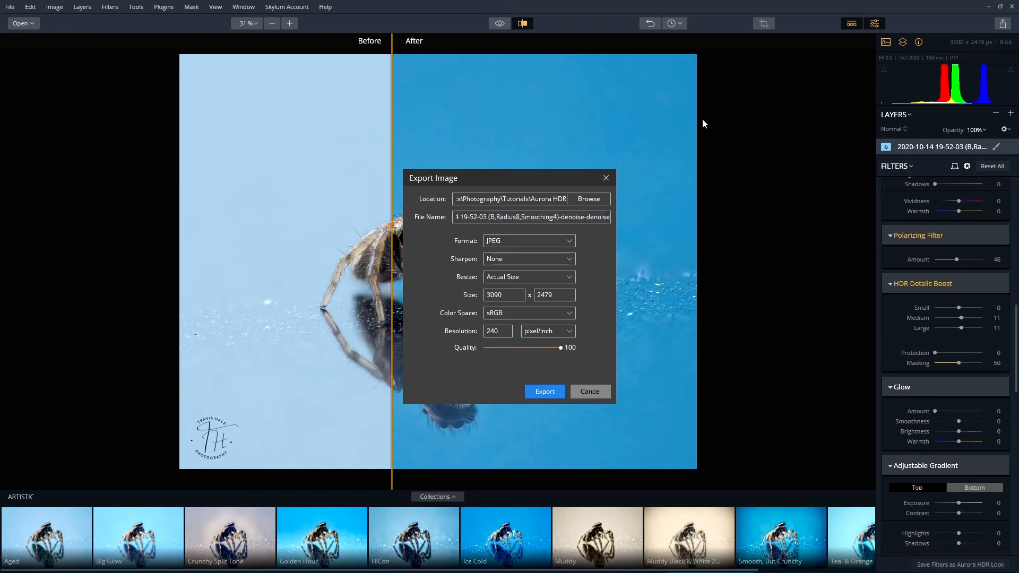
text(-hdre)
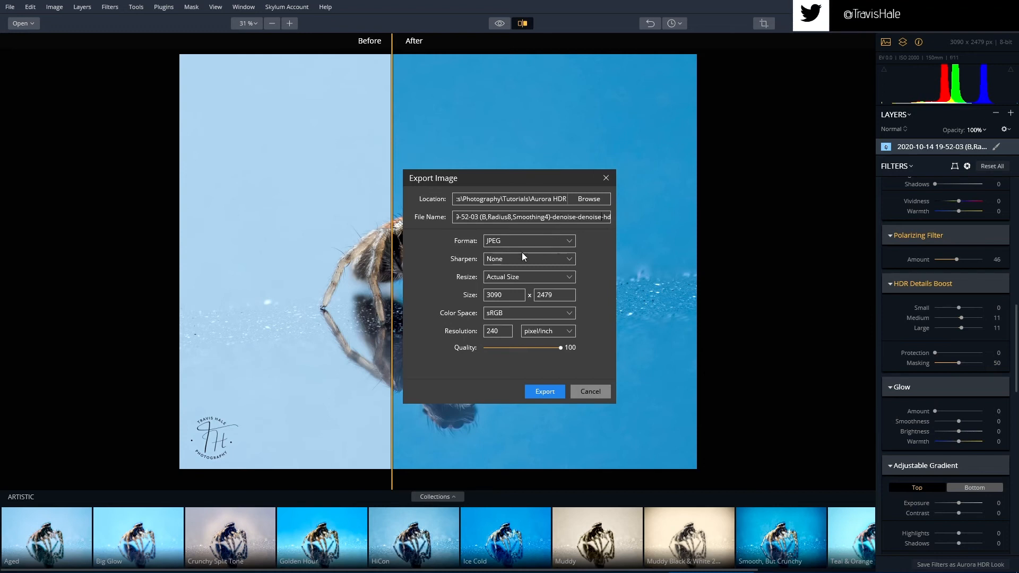
mouse_move(545, 391)
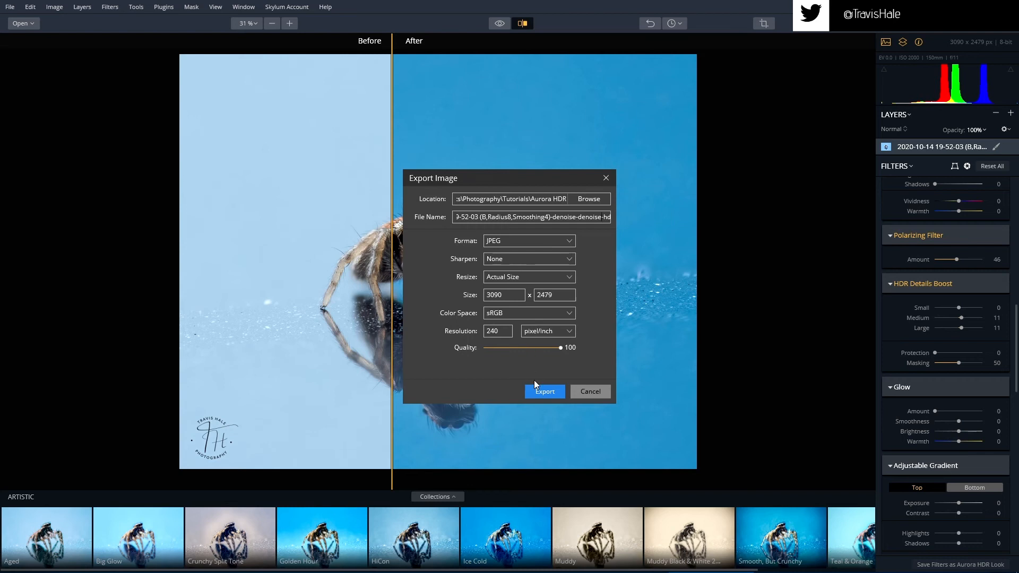
click(544, 392)
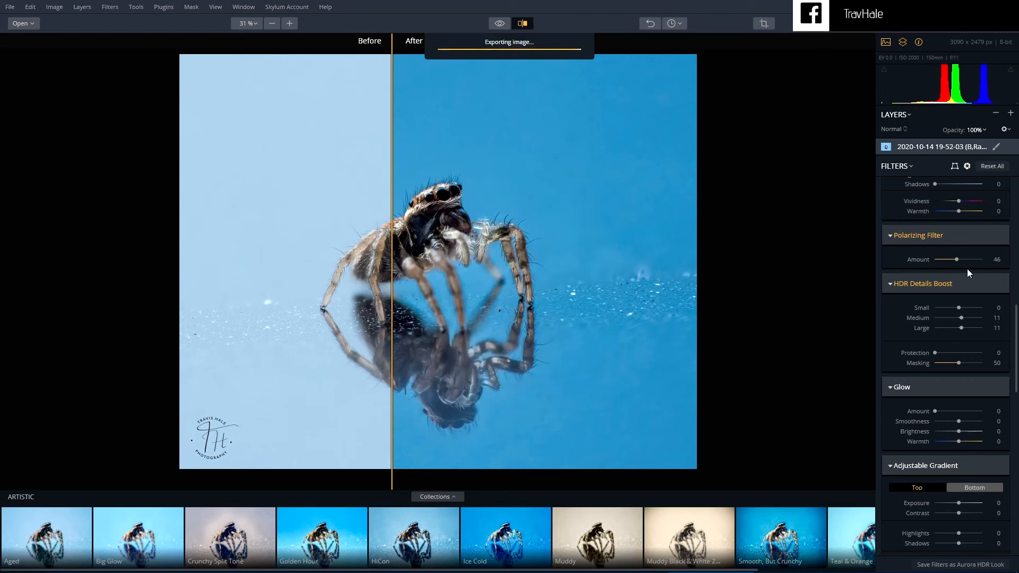
mouse_move(626, 46)
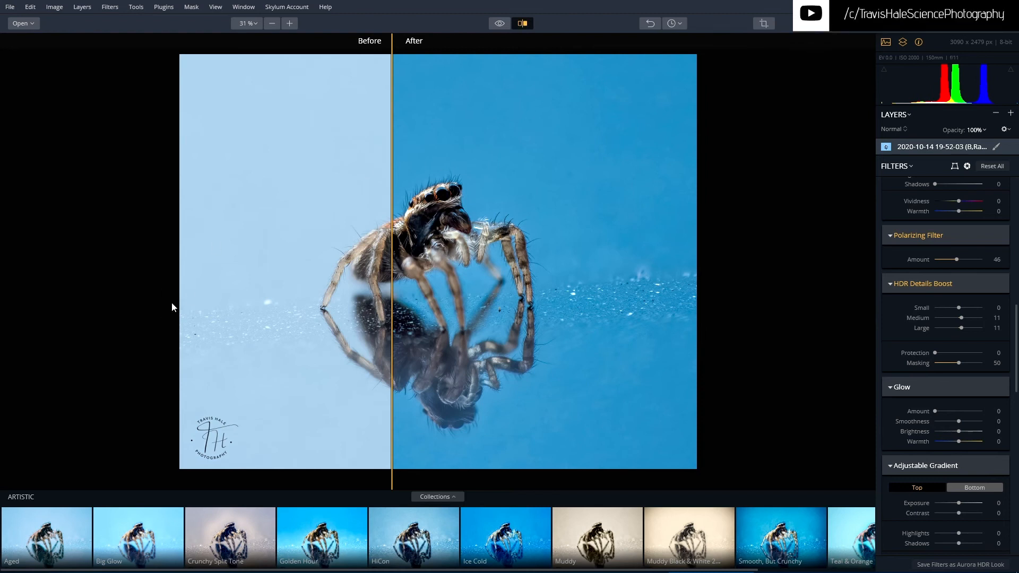
drag(393, 260, 648, 260)
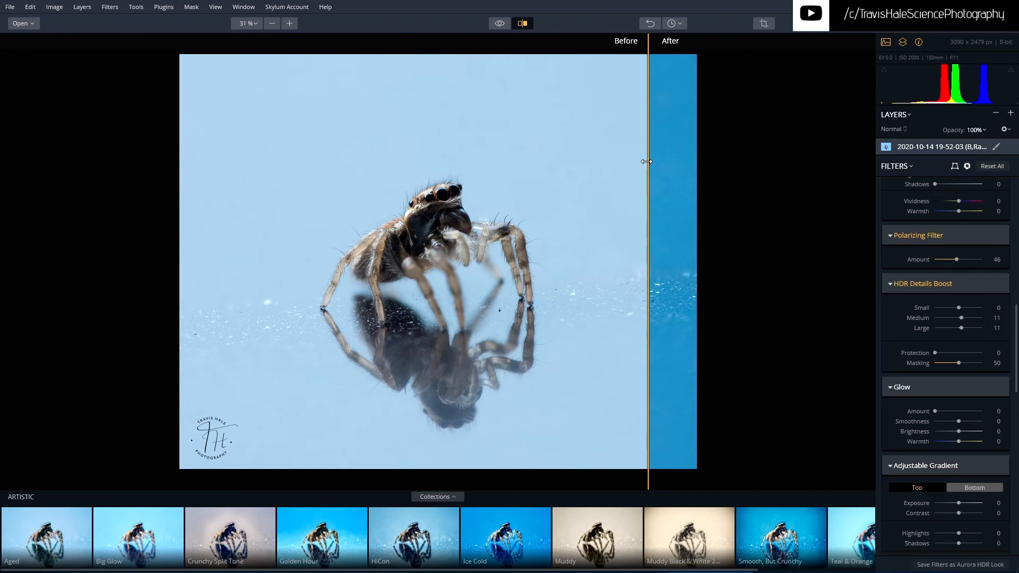
drag(646, 161, 338, 183)
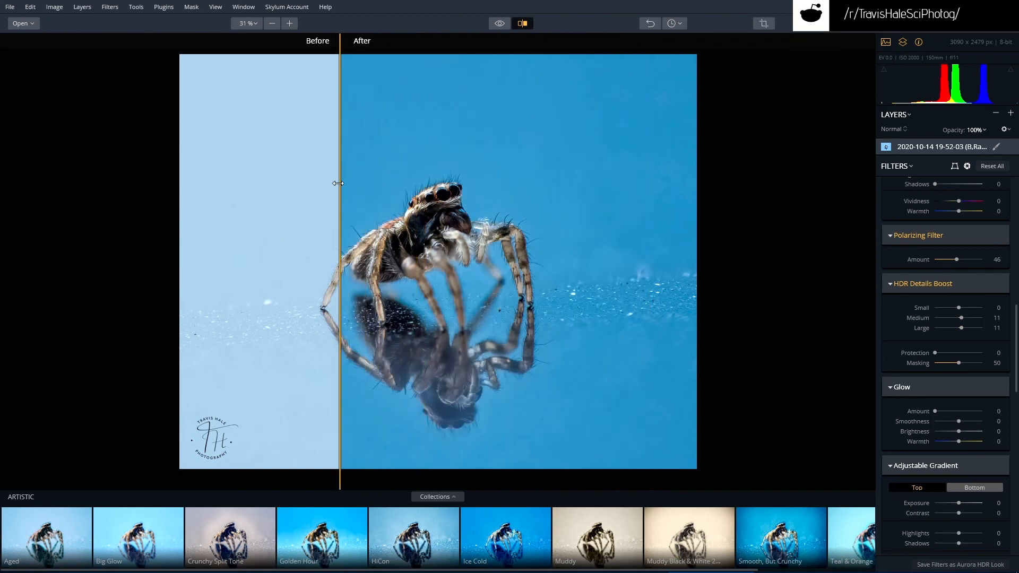